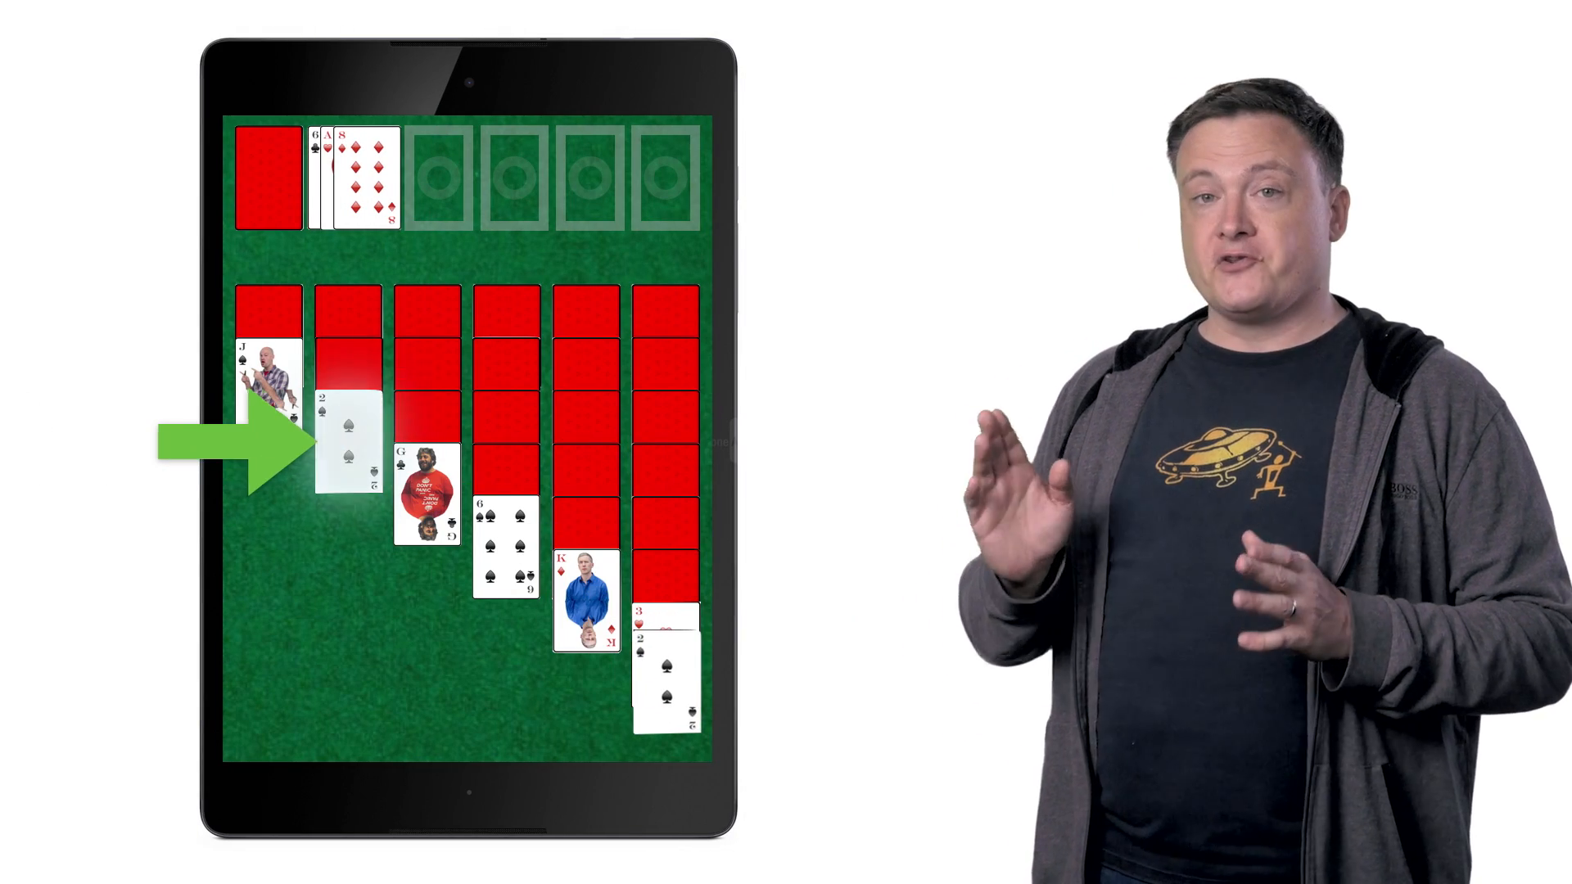
click(347, 448)
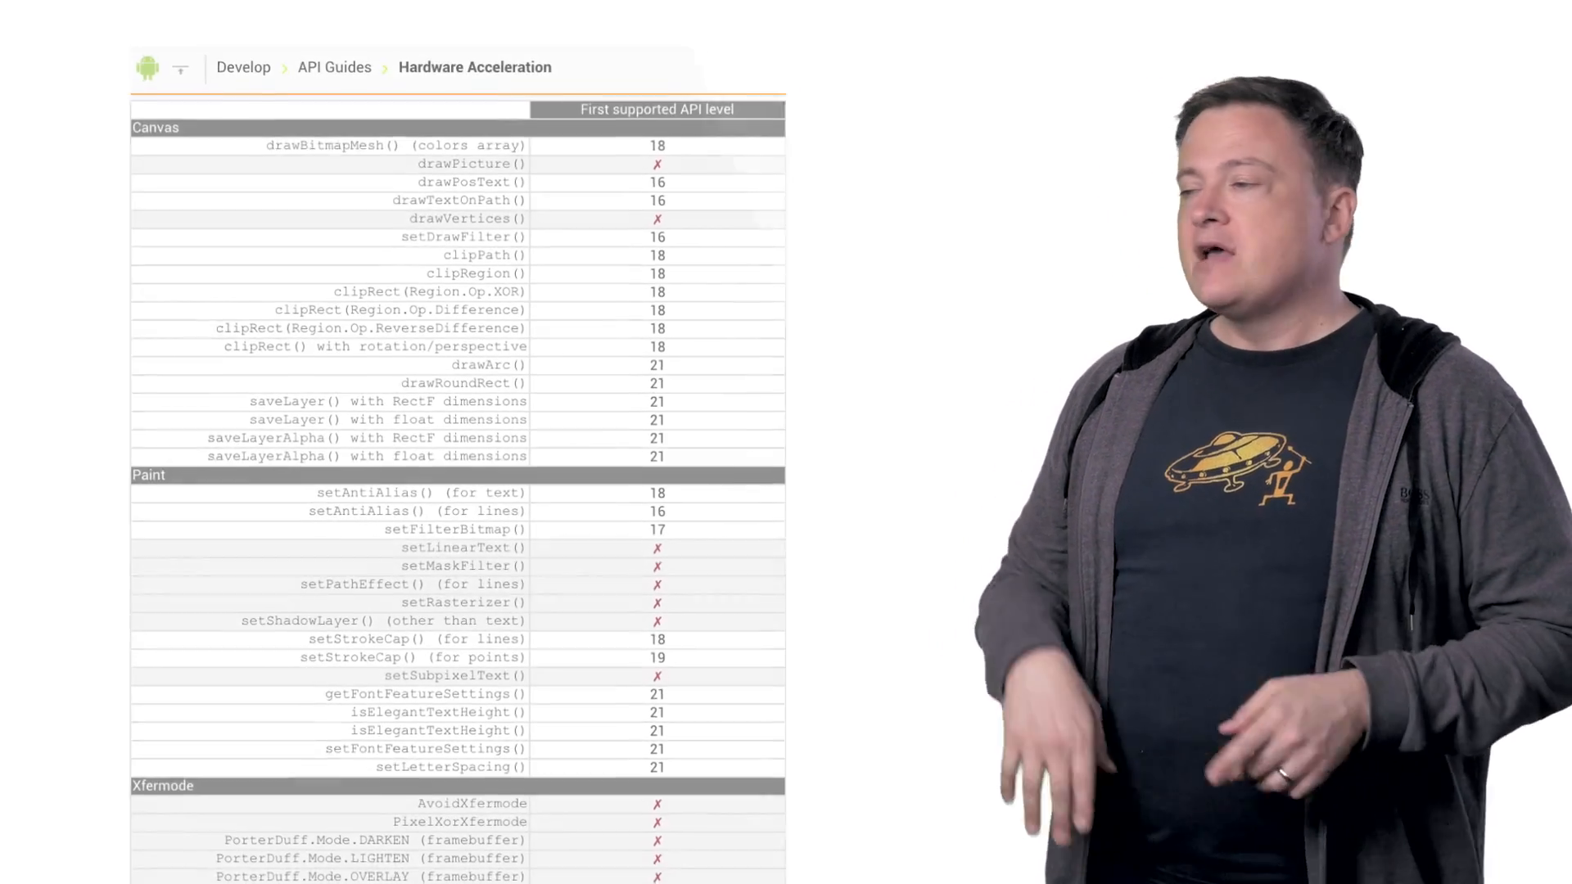
scroll(down, 3)
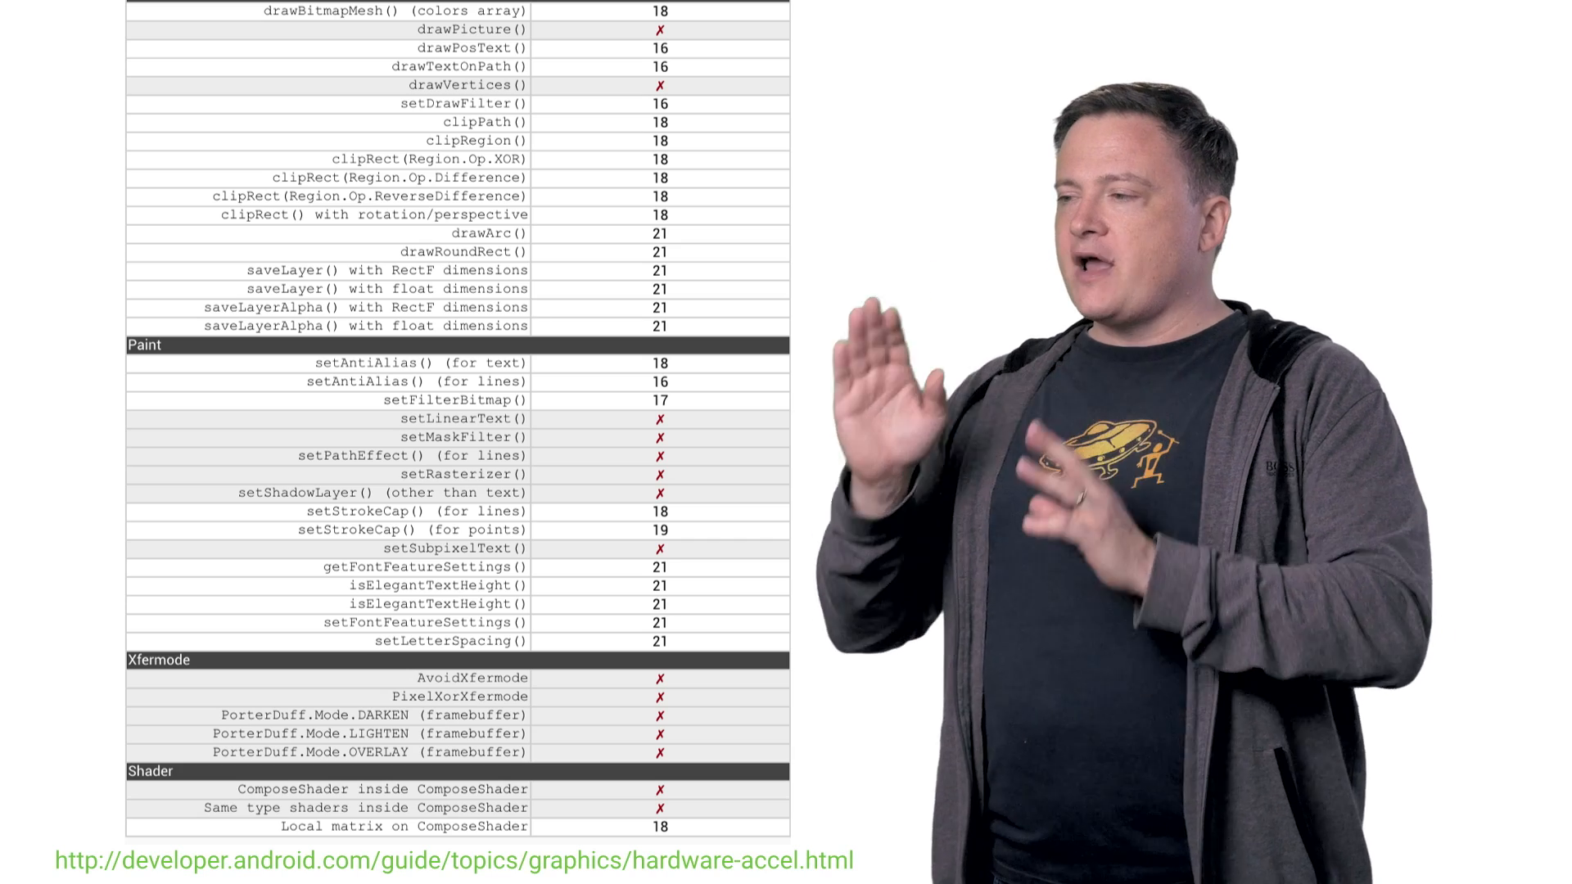